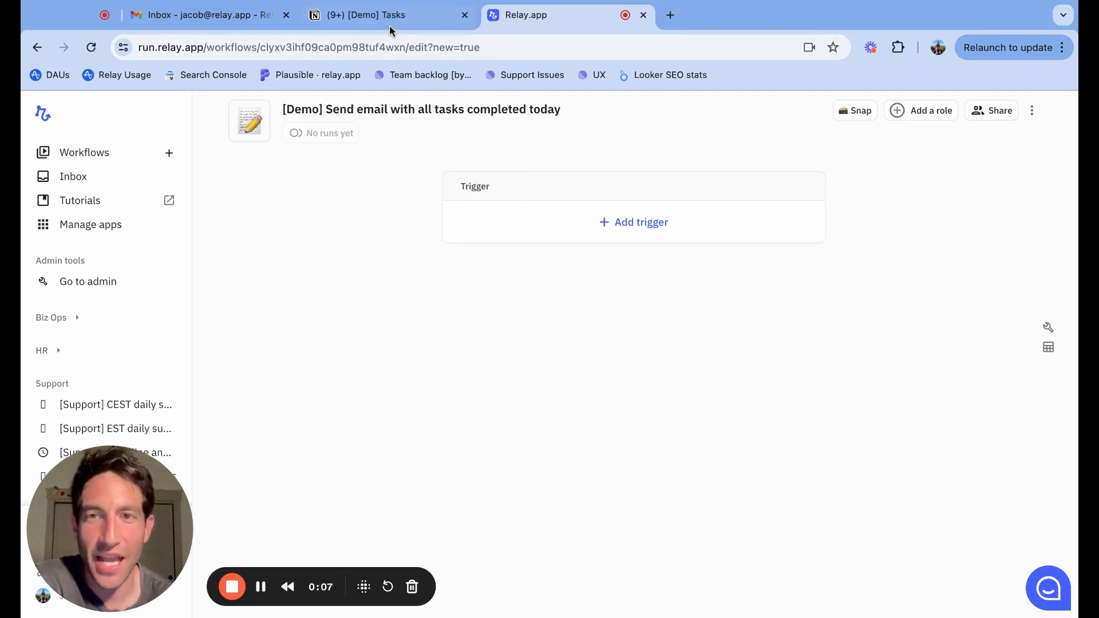
Add a schedule trigger repeating daily at 6:00 PM, first running Jul 23.
left_click(364, 15)
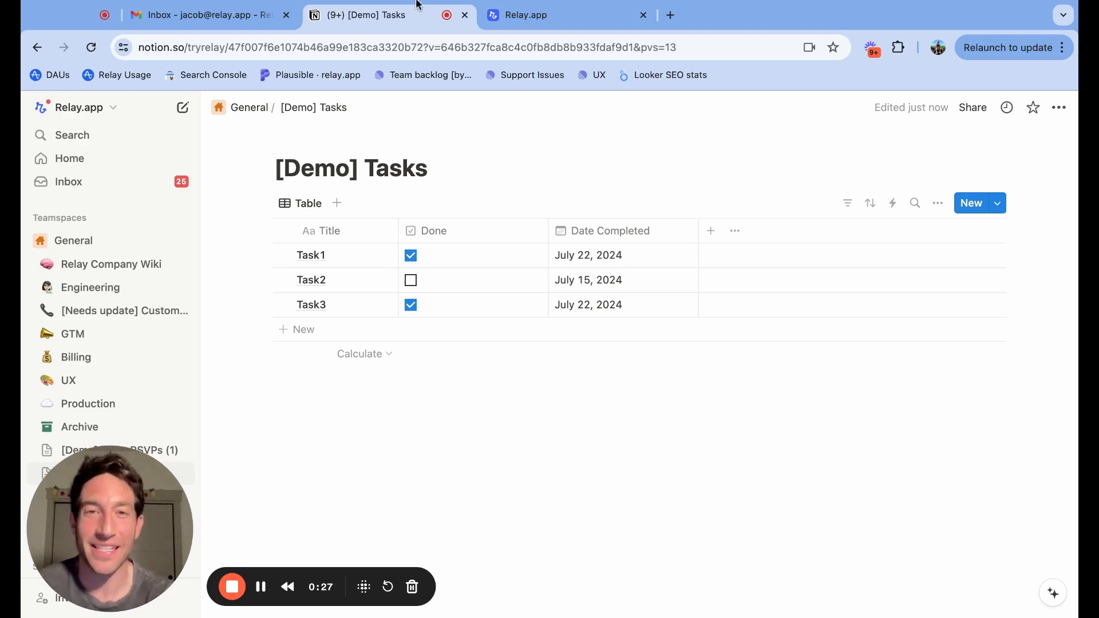
left_click(567, 15)
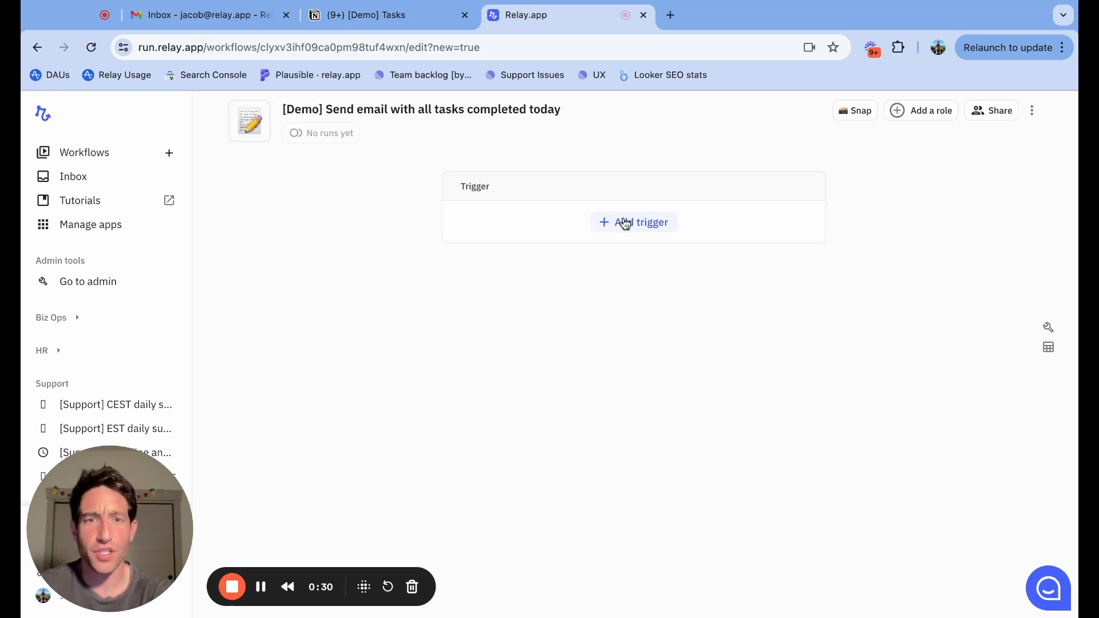
left_click(634, 222)
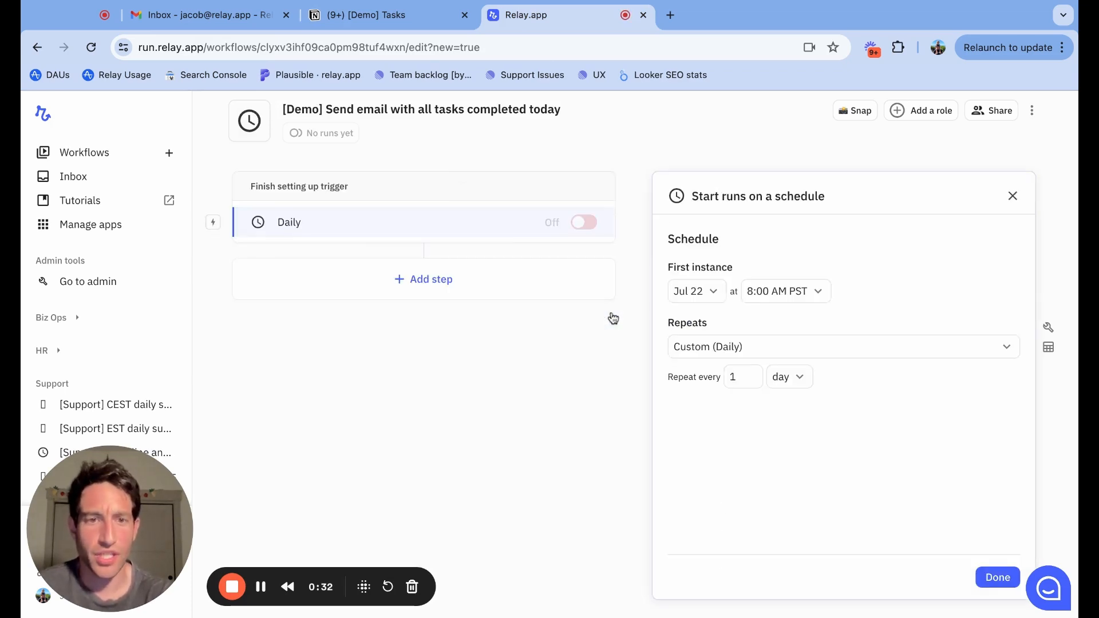
left_click(695, 291)
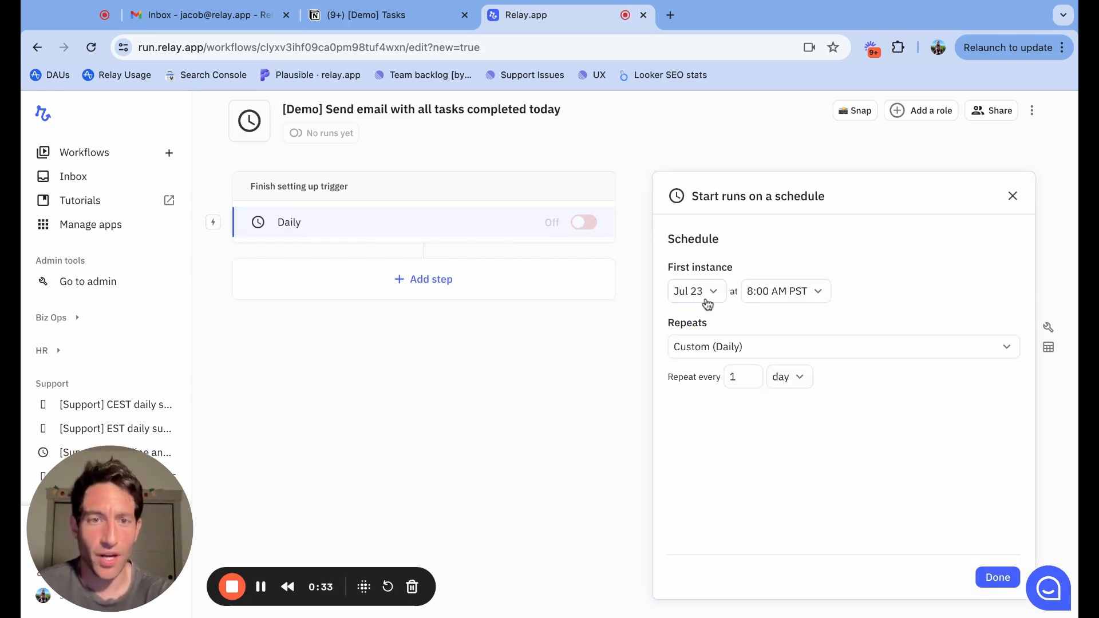
left_click(785, 291)
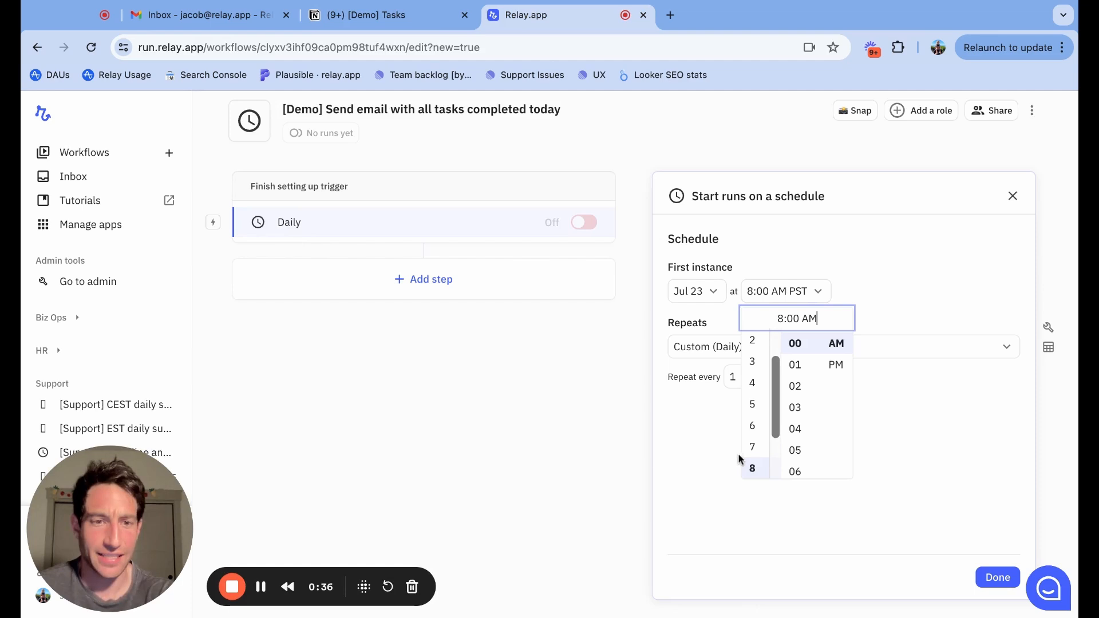
scroll("down", 3)
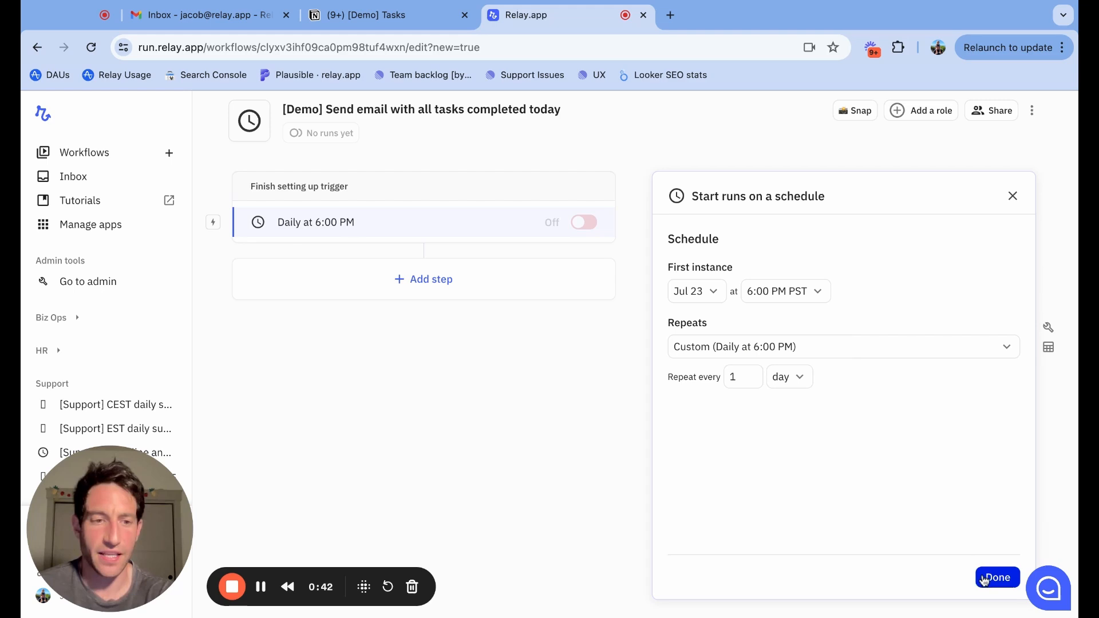
left_click(997, 577)
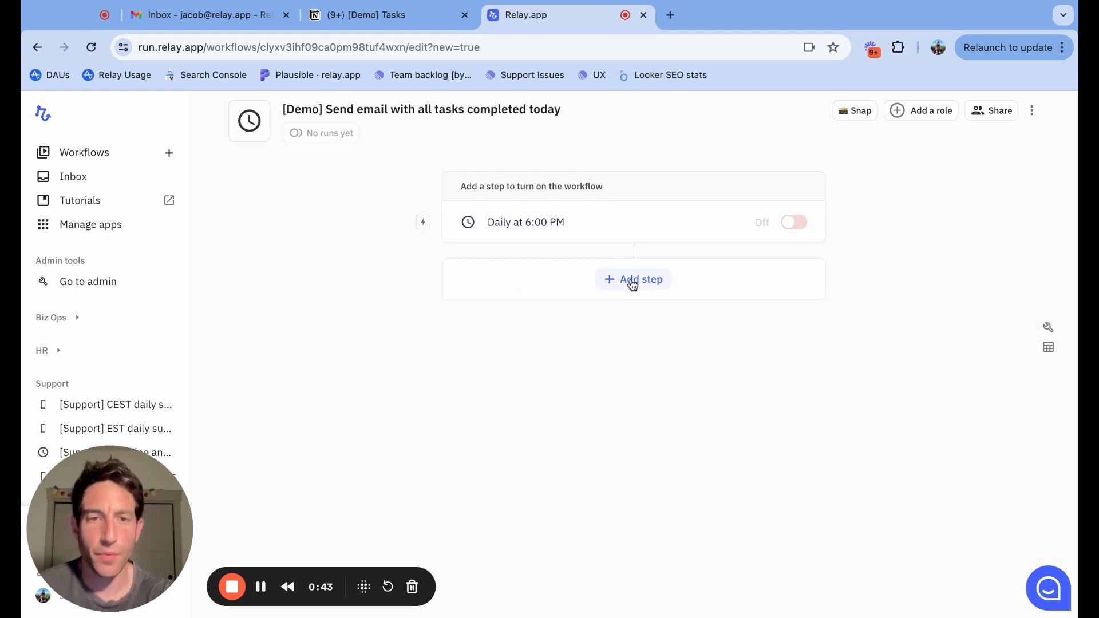
Add a Notion Find page(s) step on [Demo] Tasks filtering Date Completed to the run's start date.
left_click(633, 279)
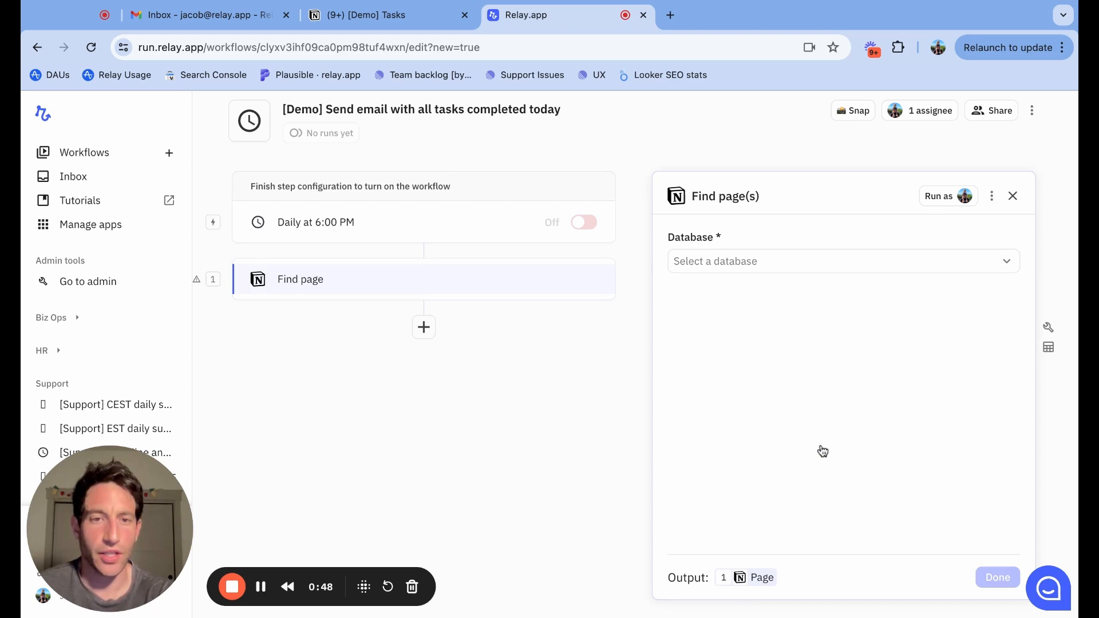
left_click(841, 261)
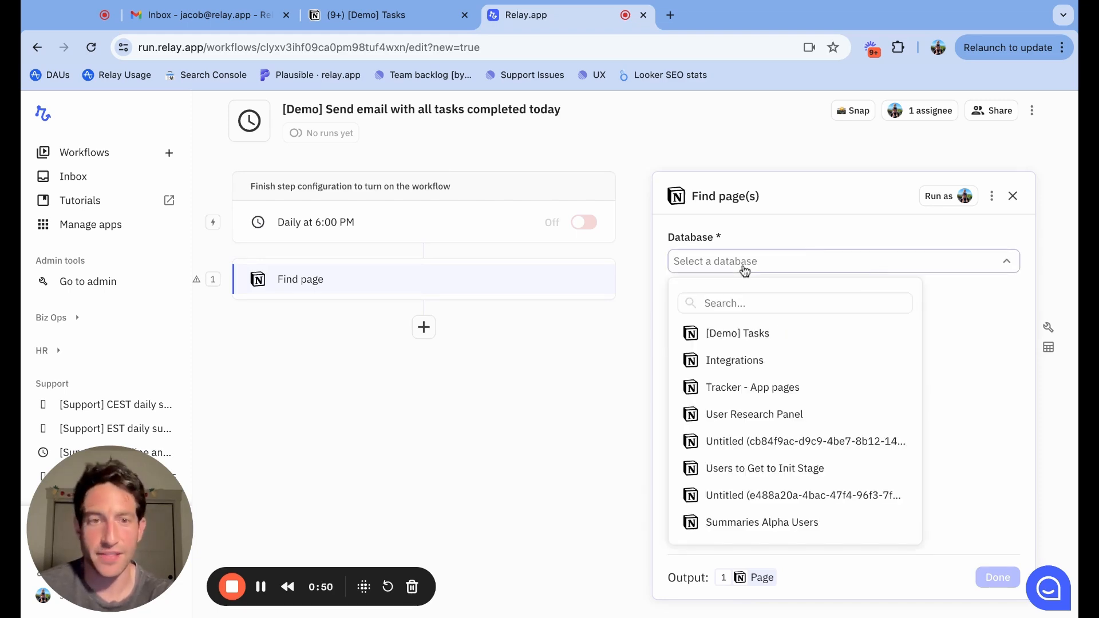
left_click(737, 333)
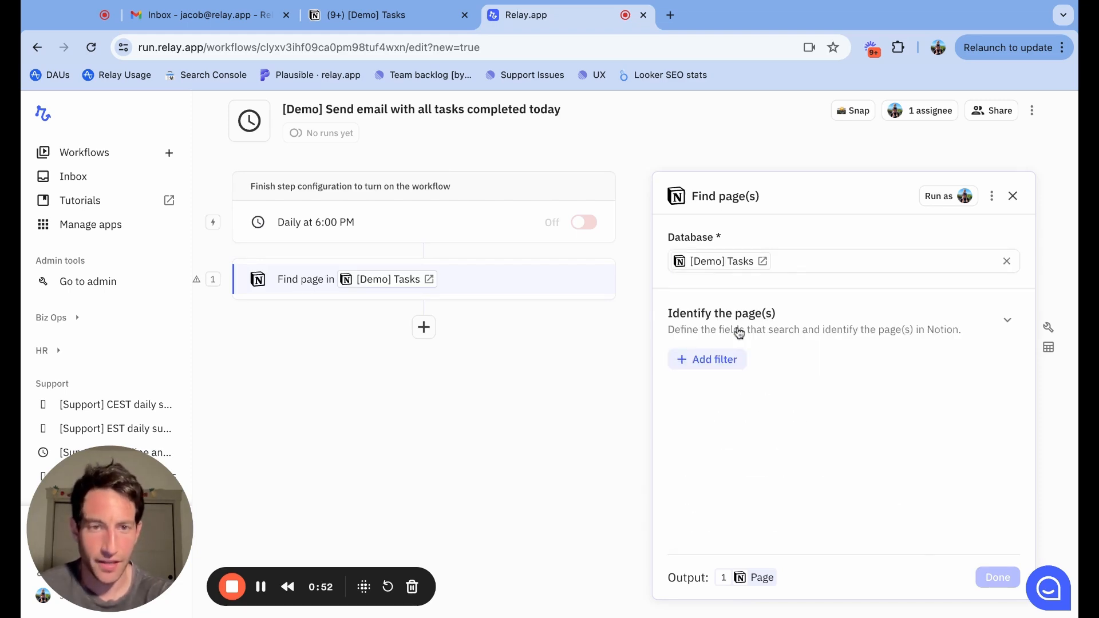
left_click(708, 359)
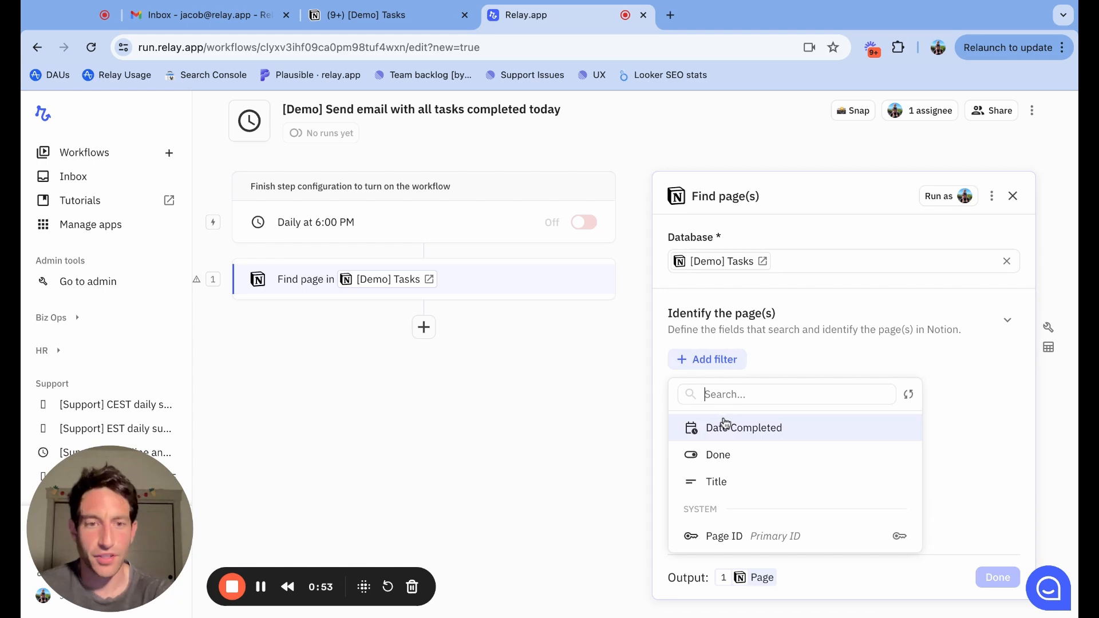
left_click(744, 427)
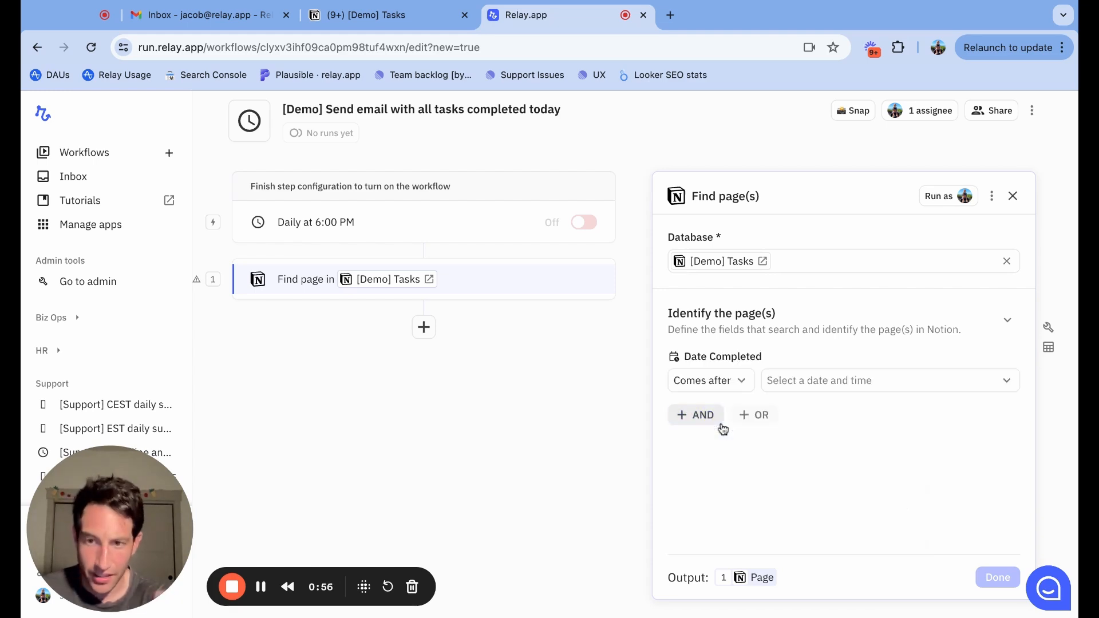
left_click(705, 381)
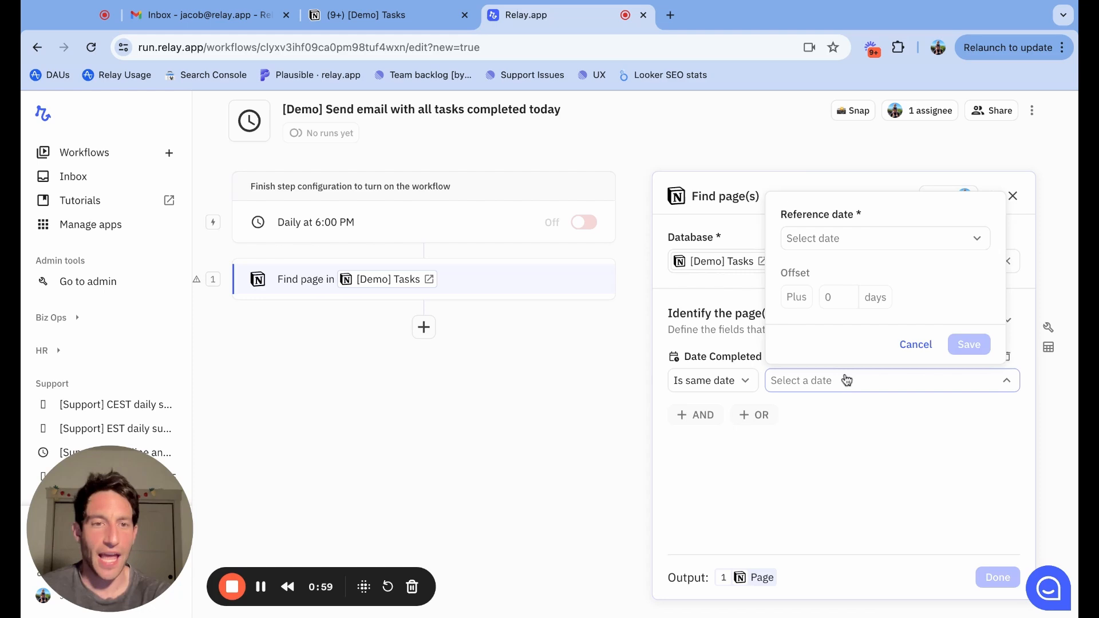
left_click(883, 238)
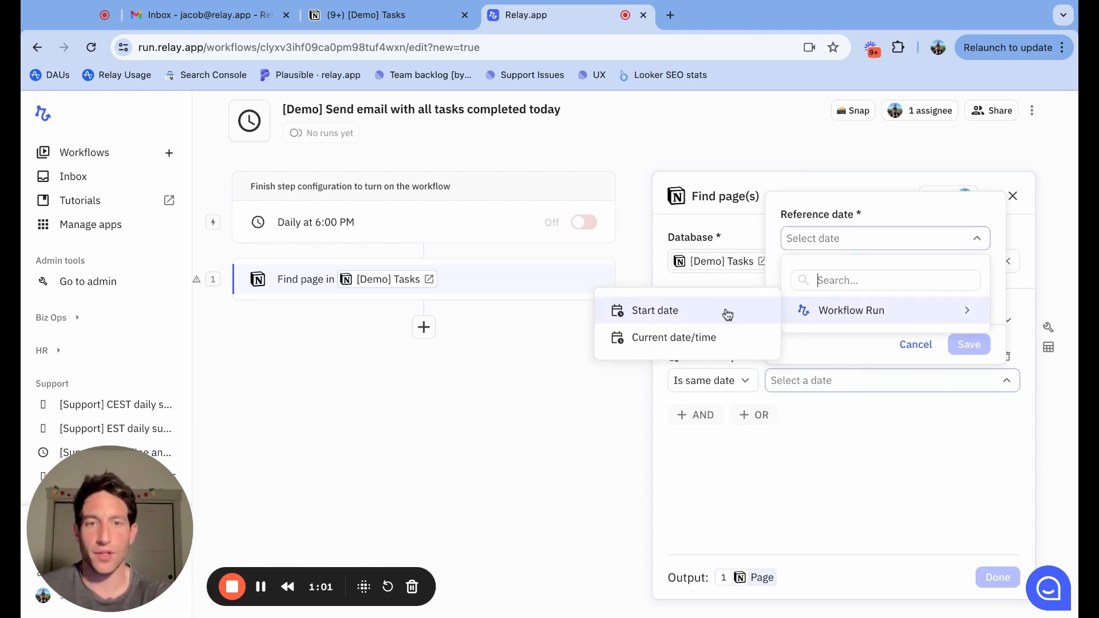
left_click(654, 310)
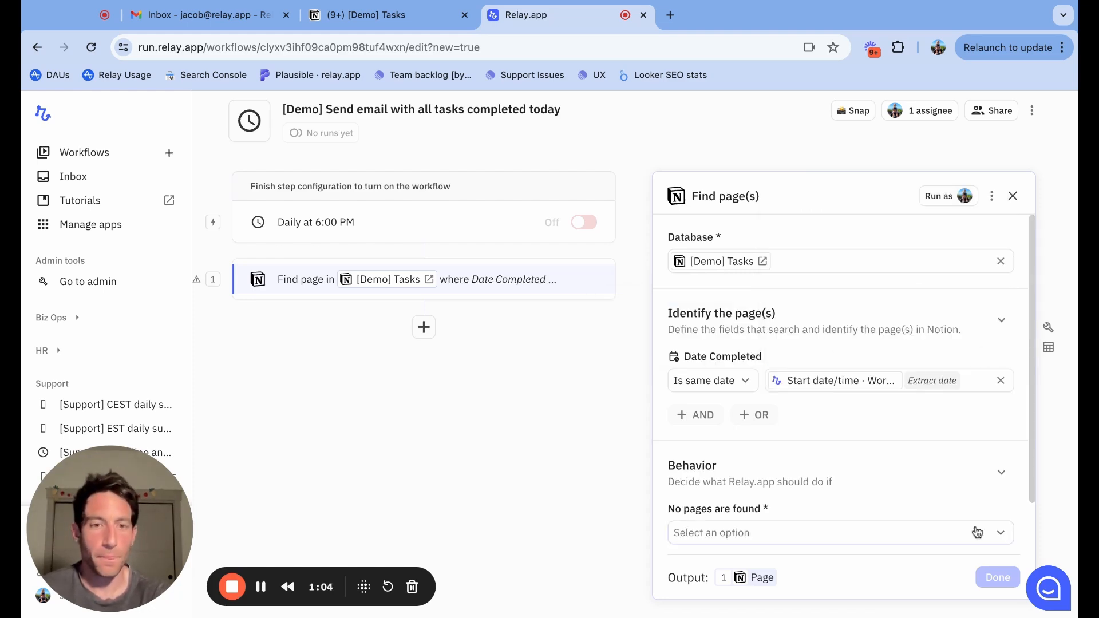
Set the search to continue when no pages are found and combine all pages into a list.
scroll("down", 3)
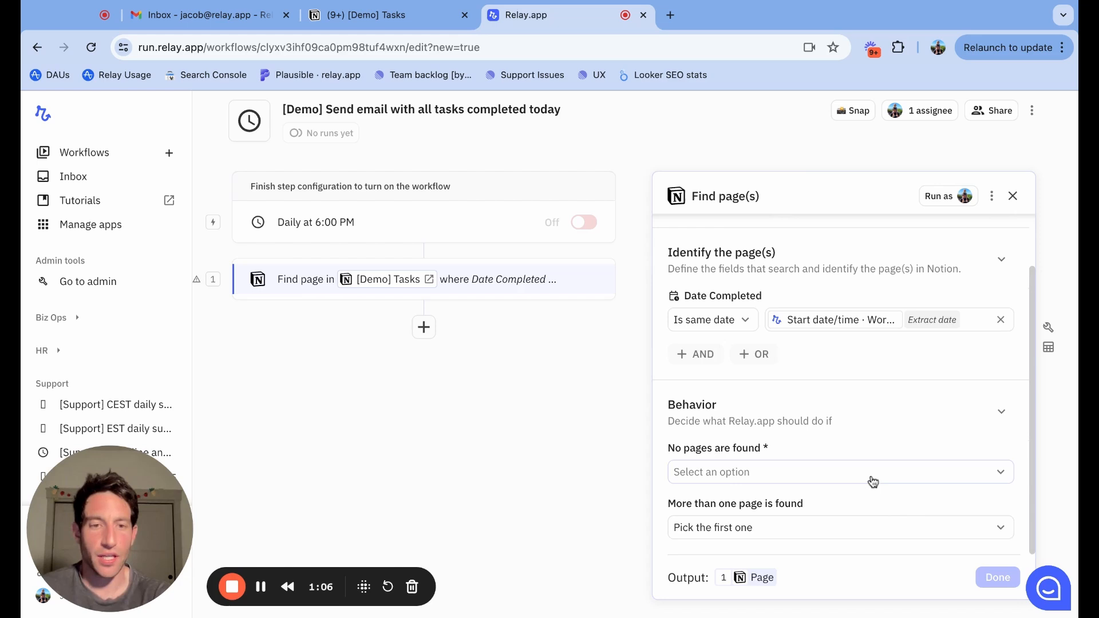
left_click(838, 472)
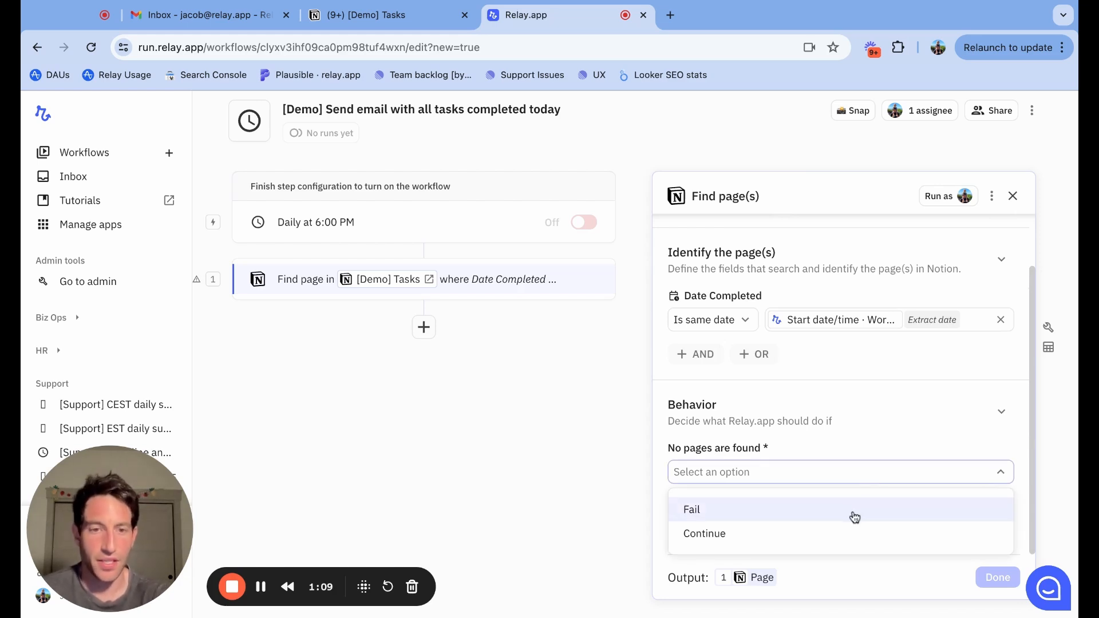
left_click(703, 533)
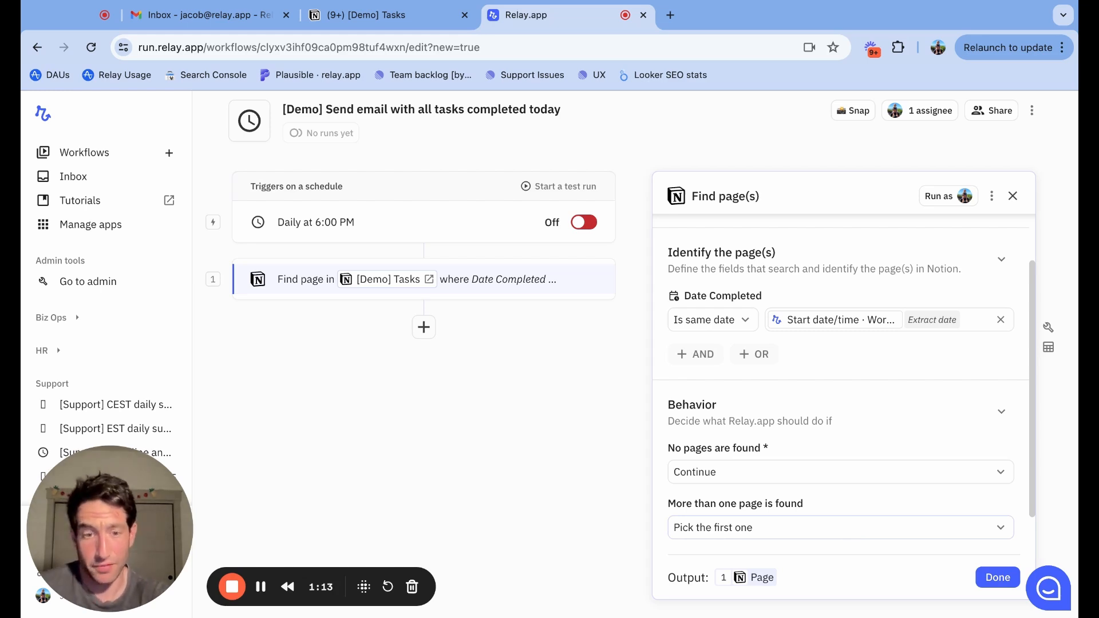
left_click(840, 527)
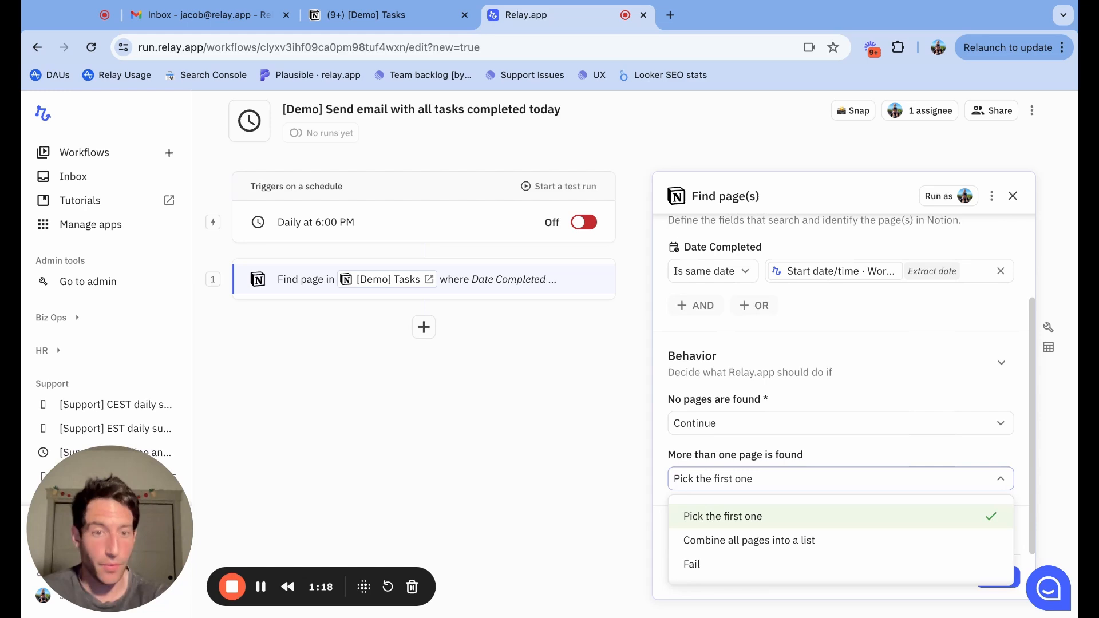
left_click(748, 539)
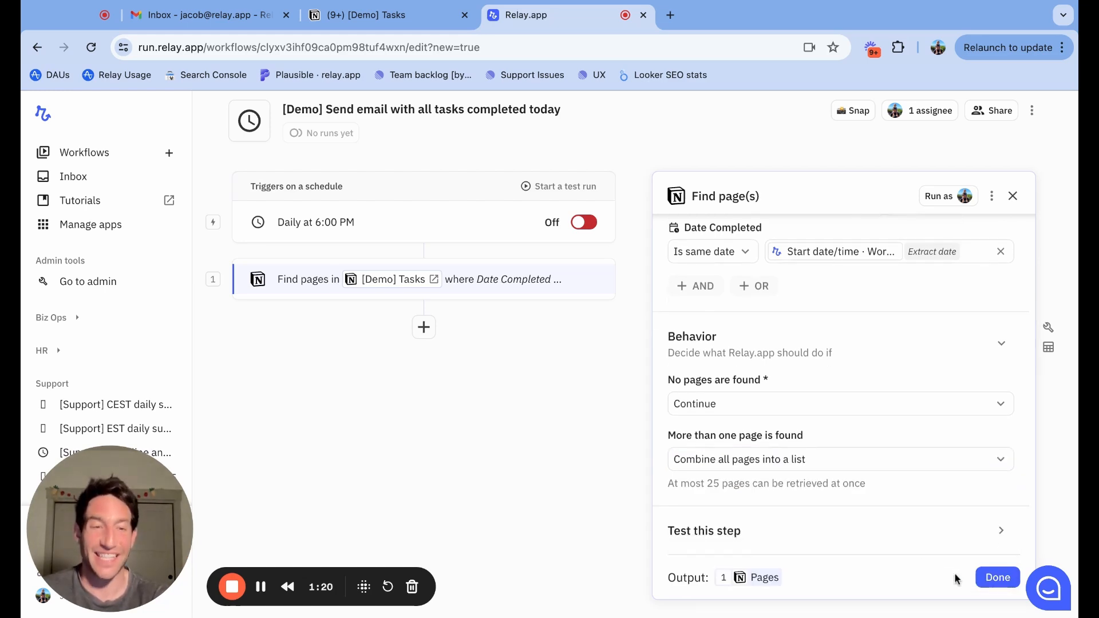
left_click(997, 577)
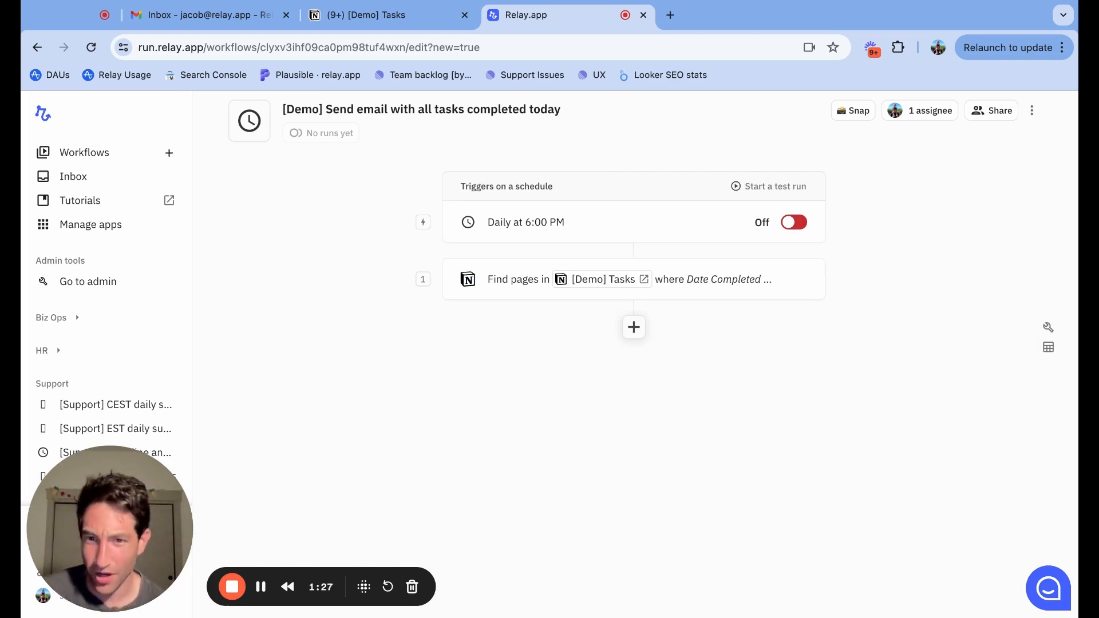
Add a Gmail send-email step addressed to Jacob Bank.
left_click(633, 327)
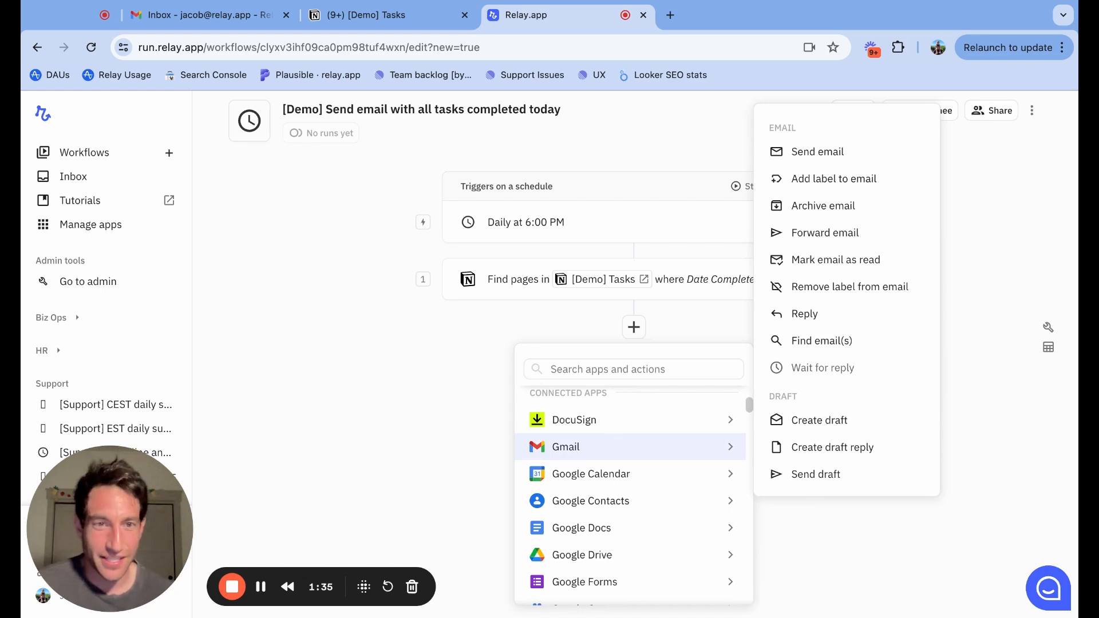
mouse_move(779, 399)
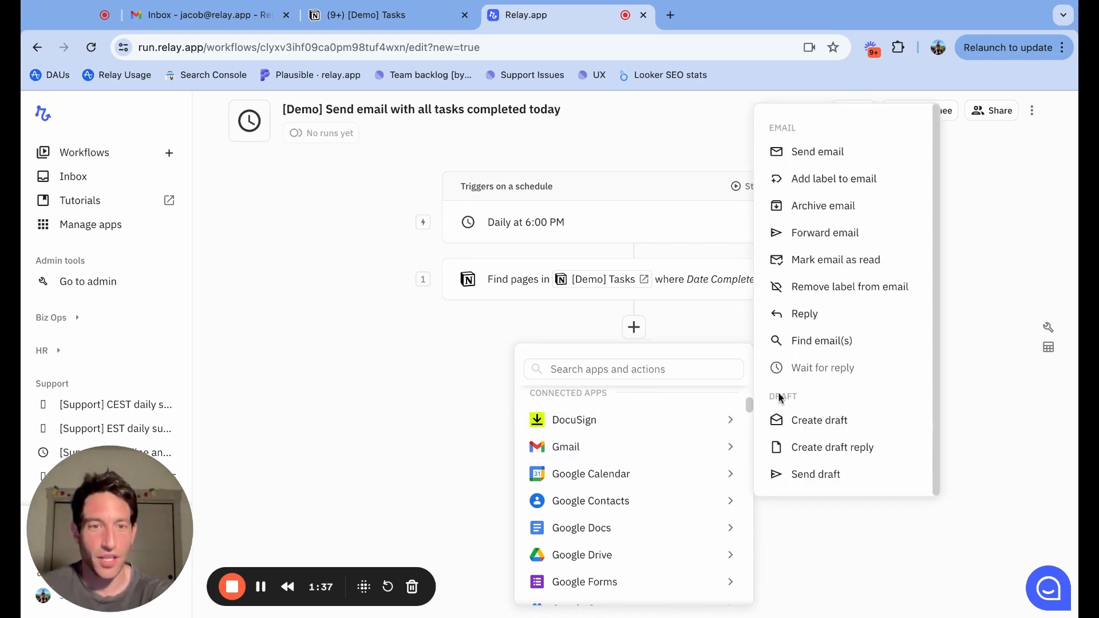
left_click(817, 152)
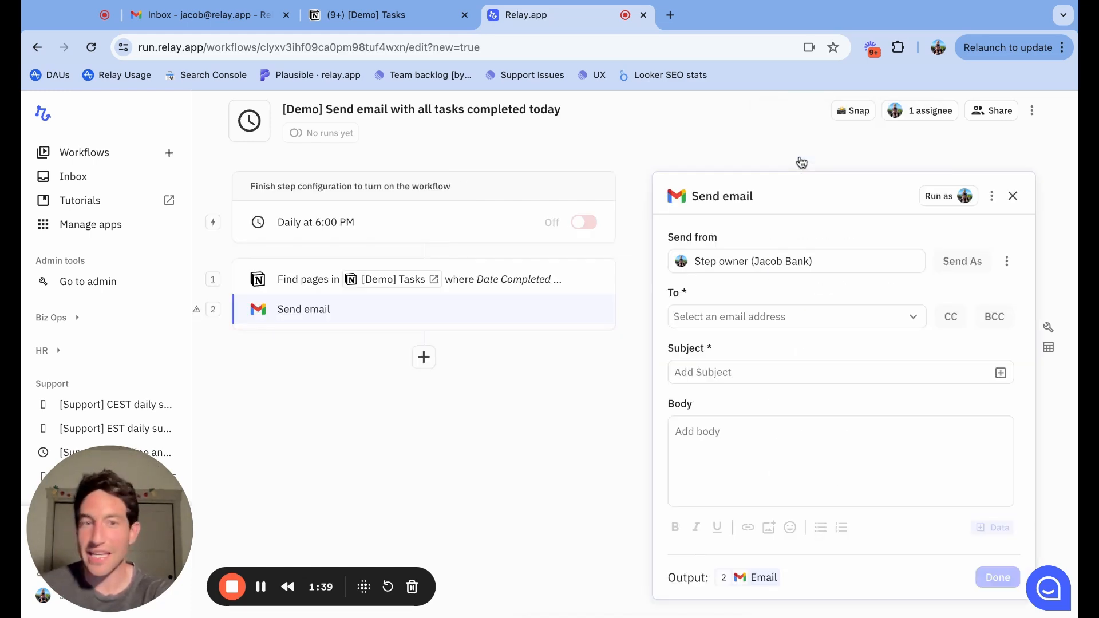
type("ja")
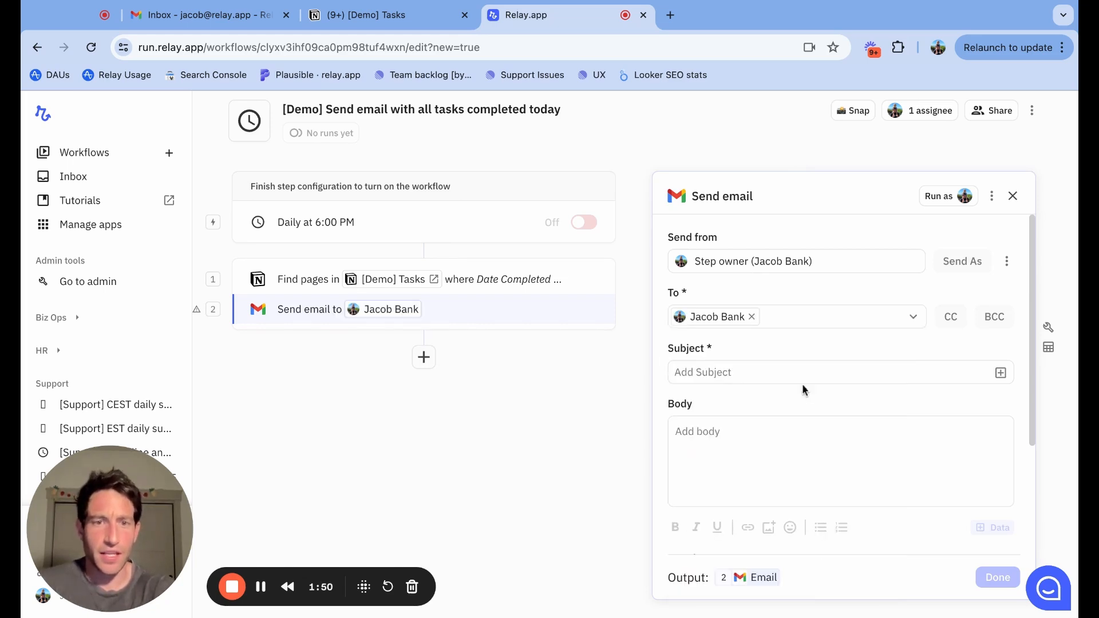
Enter the subject 'Tasks Completed today' and an opening body line about today's completed tasks.
type("Tasks Completed today")
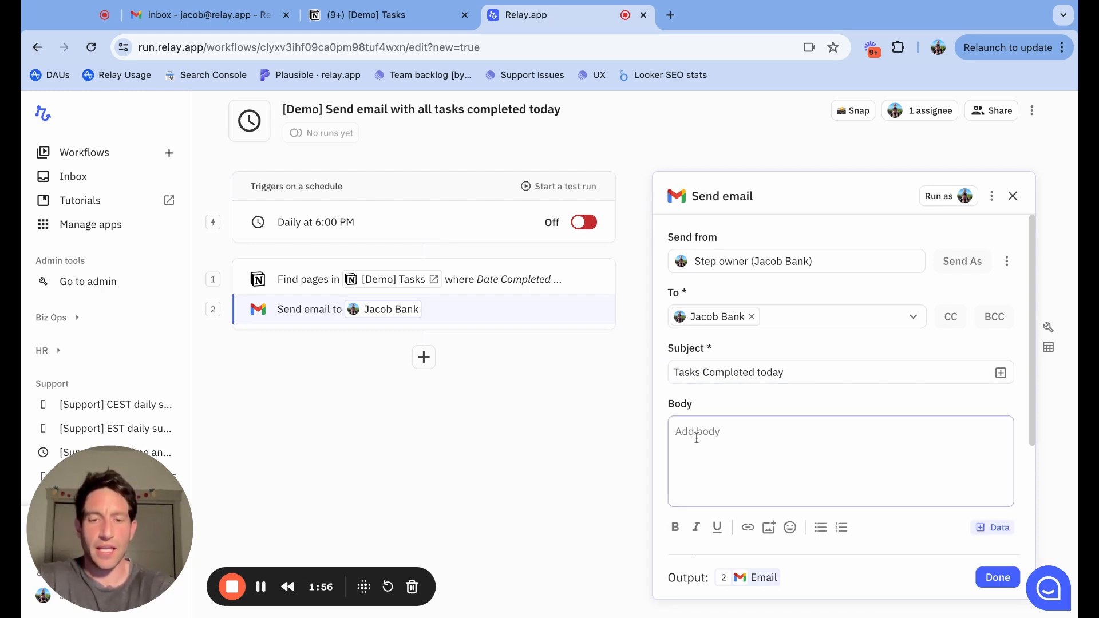
type("Here ta")
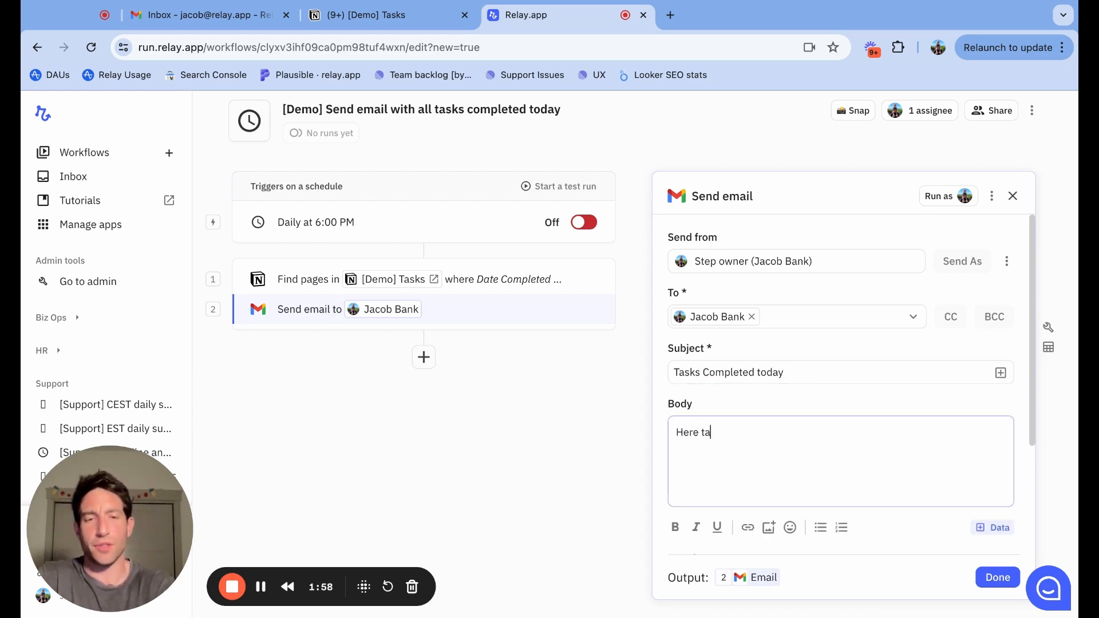
type("are the tasks that were")
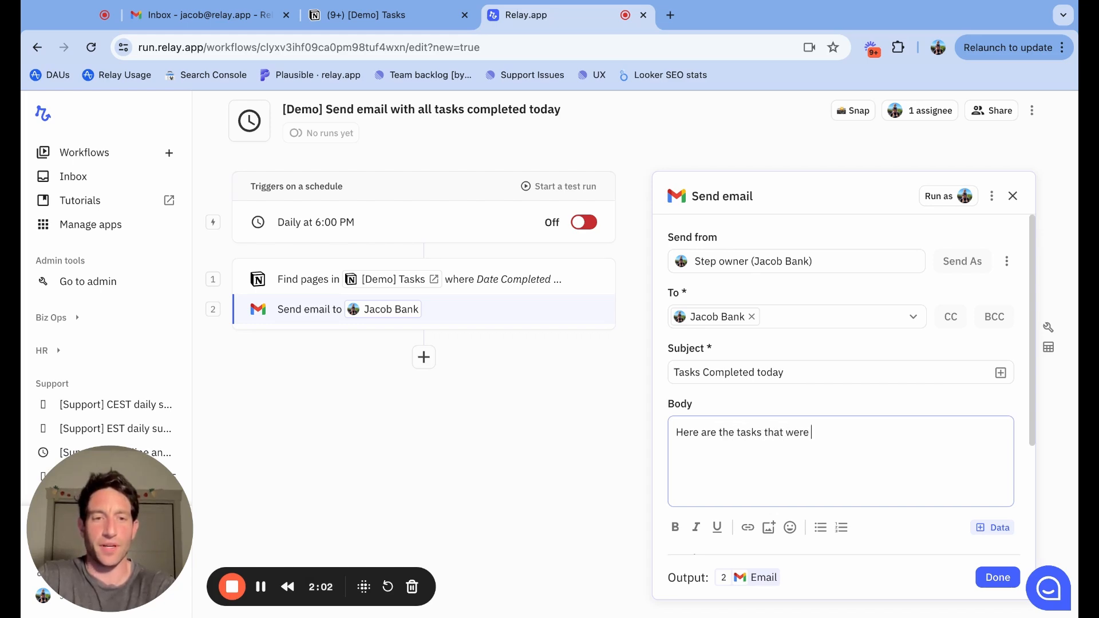
type("completed today.")
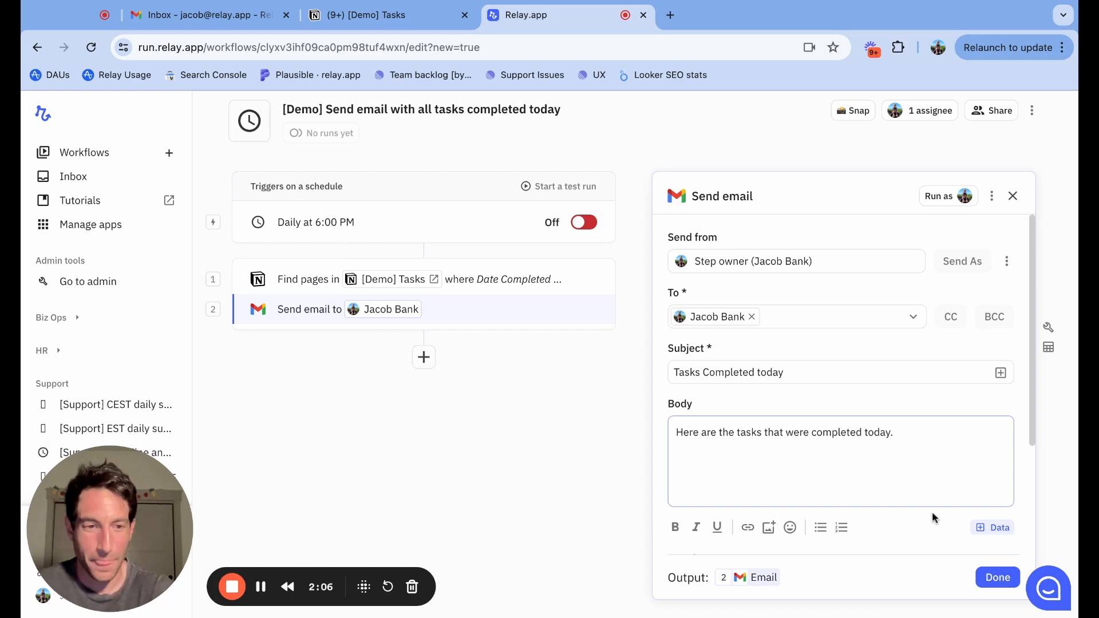
Insert the found pages' Titles as a numbered list, followed by 'Way to go team!'.
left_click(993, 527)
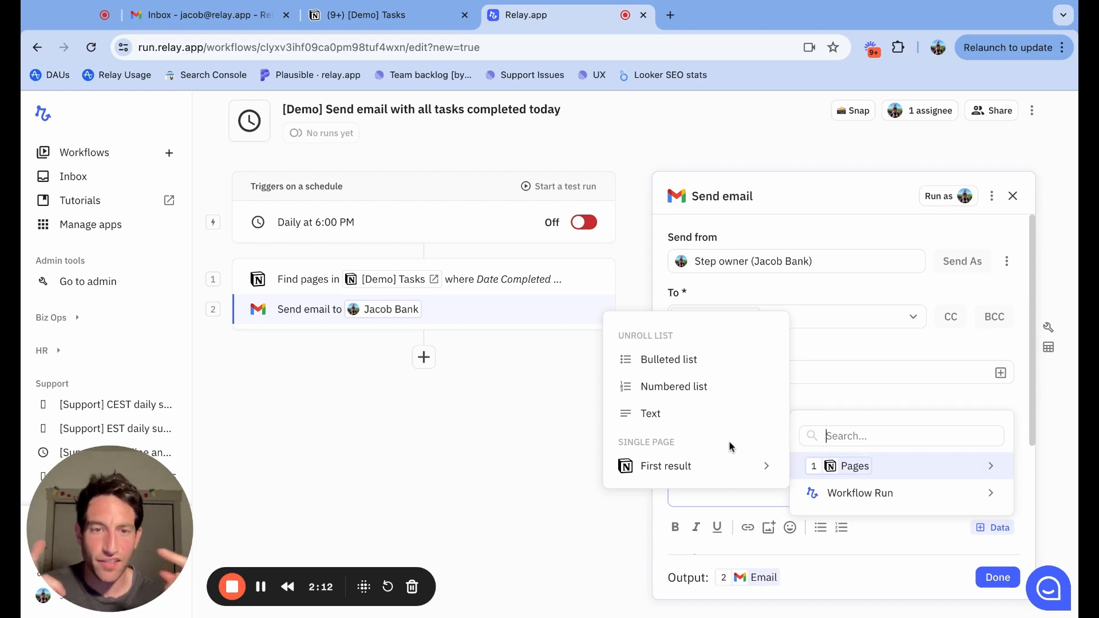
mouse_move(674, 387)
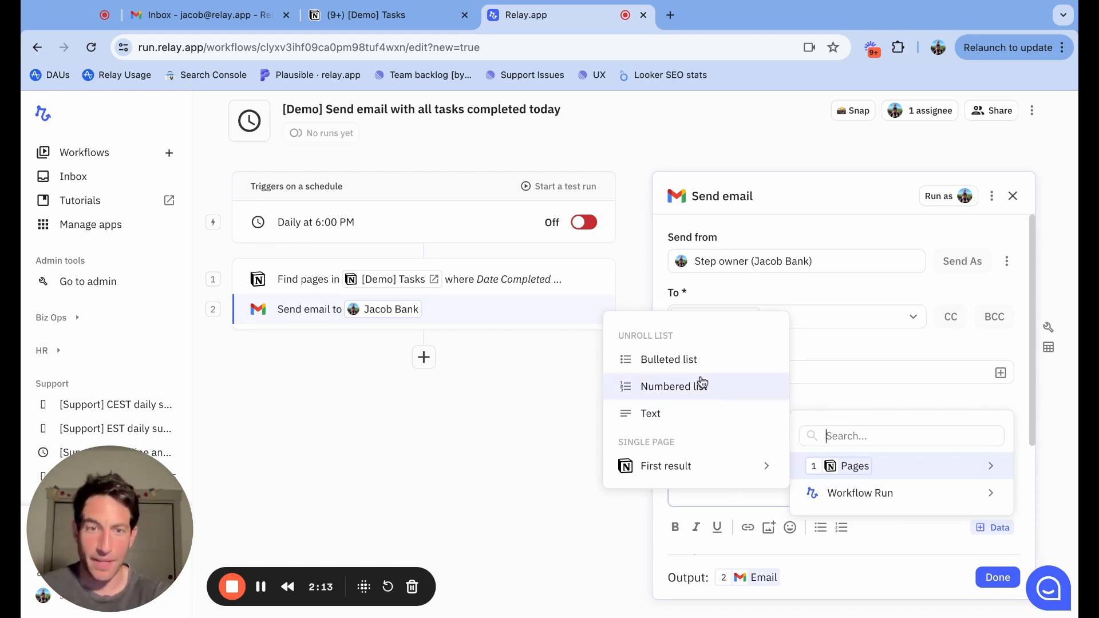
mouse_move(697, 393)
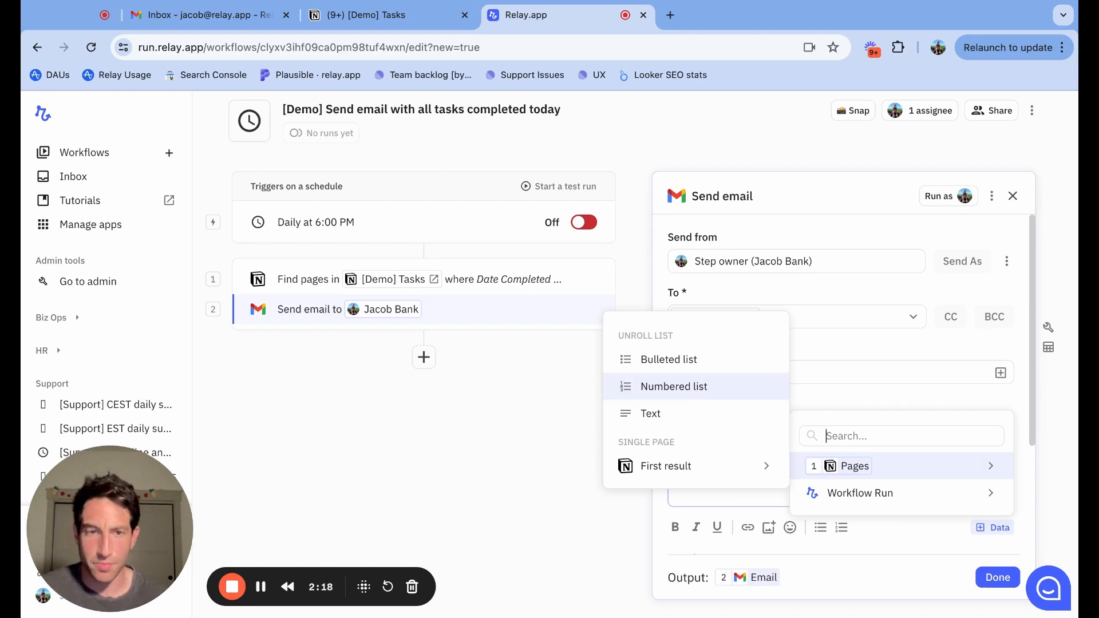
left_click(674, 387)
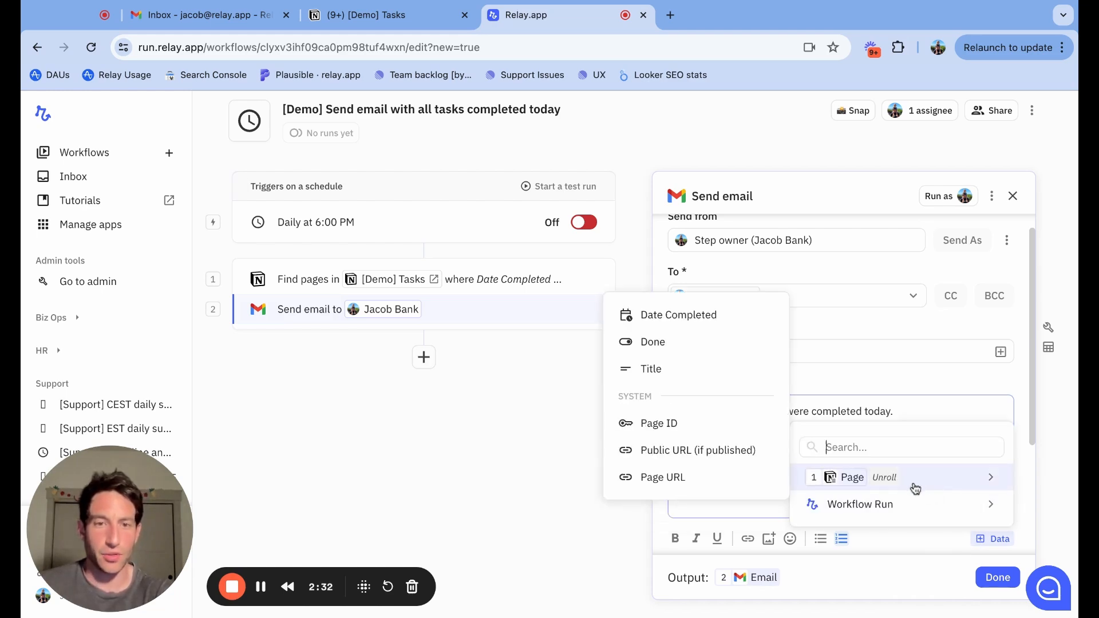
left_click(852, 478)
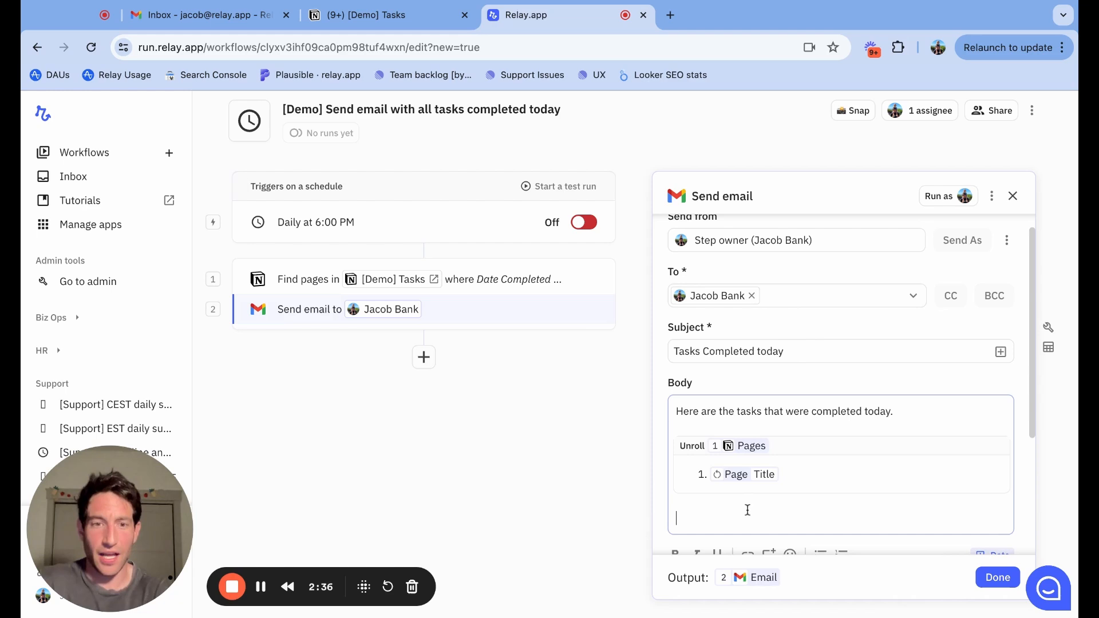
type("Way to go")
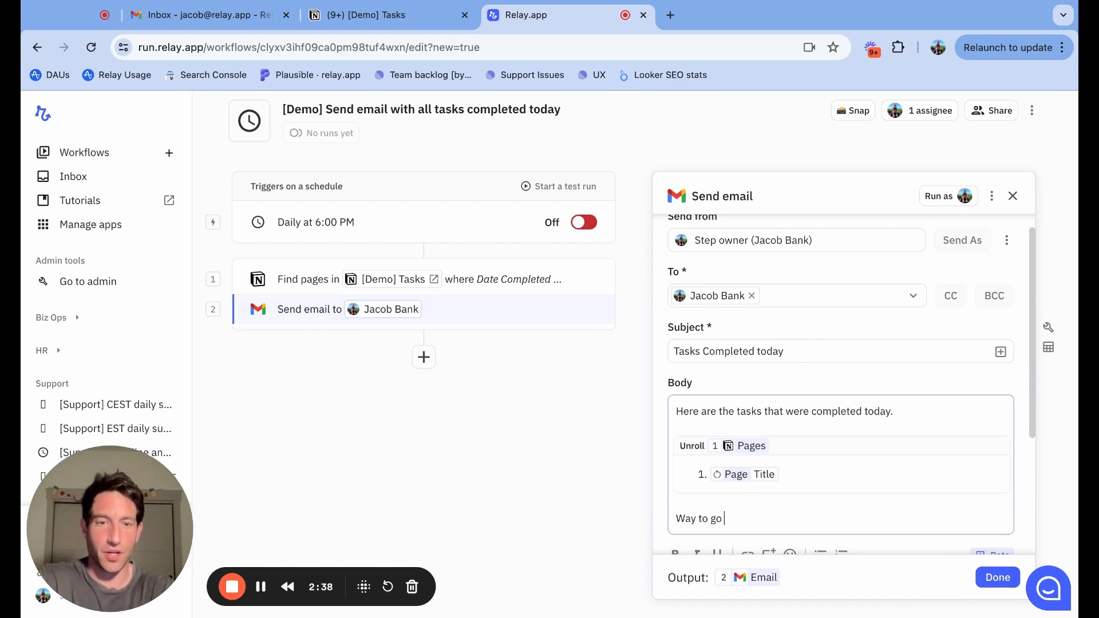
type("team!")
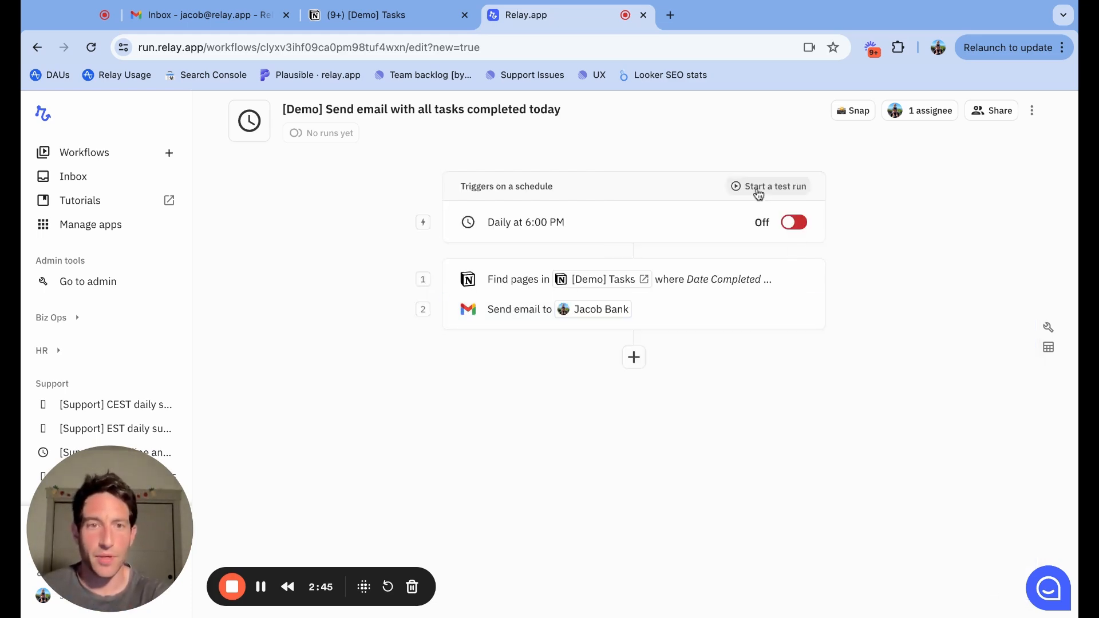
Create and start a manual test run, then view the sent email listing Task3 and Task1.
left_click(769, 185)
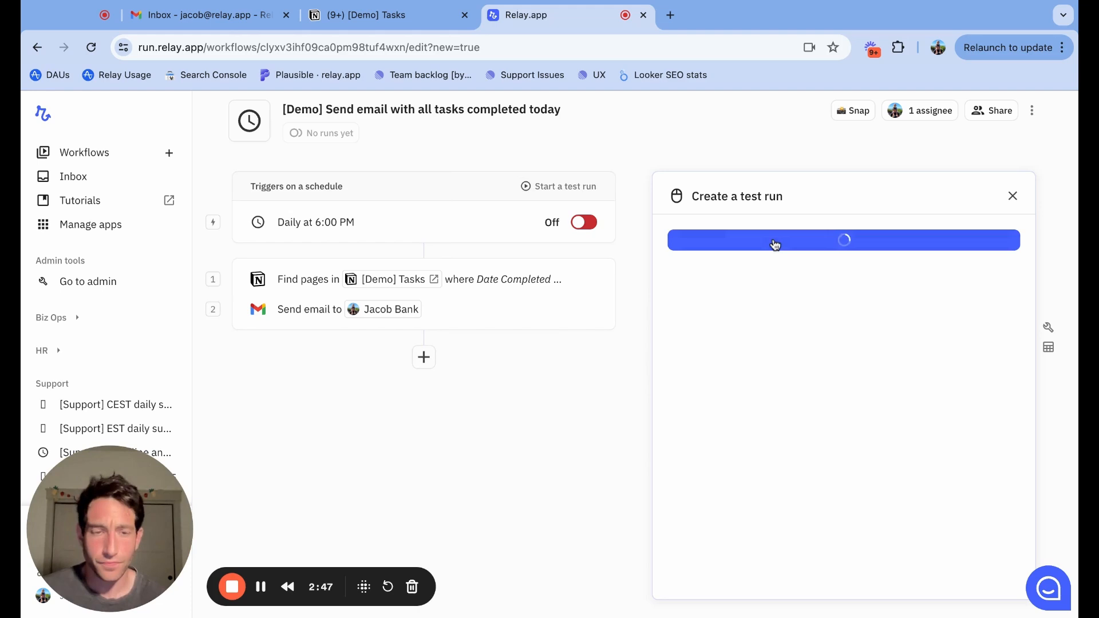
left_click(843, 240)
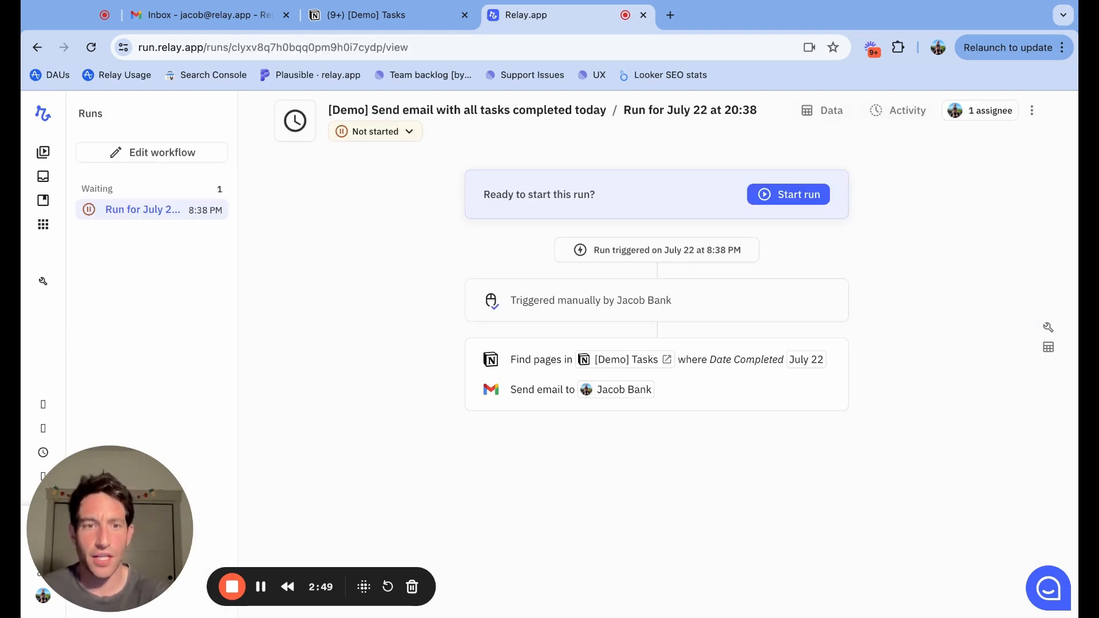
left_click(387, 15)
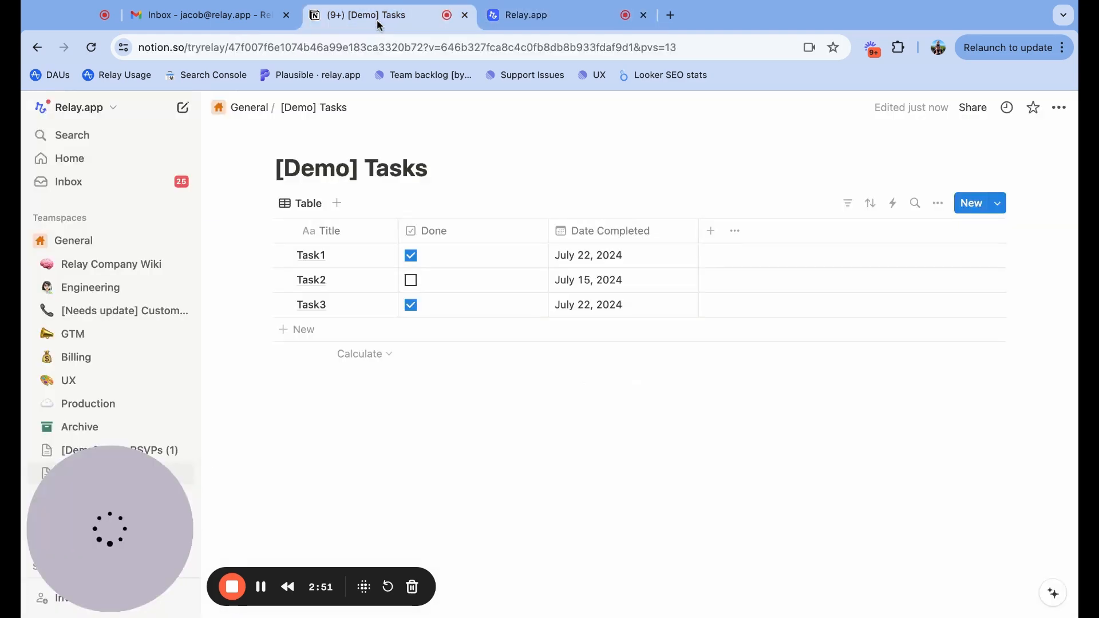
left_click(553, 15)
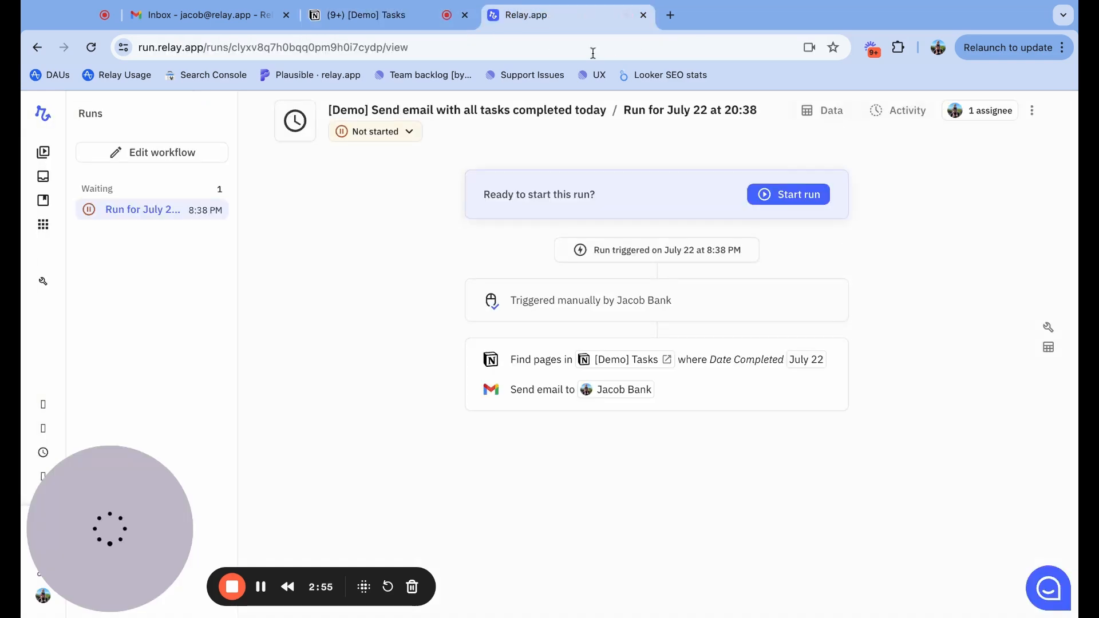
left_click(787, 194)
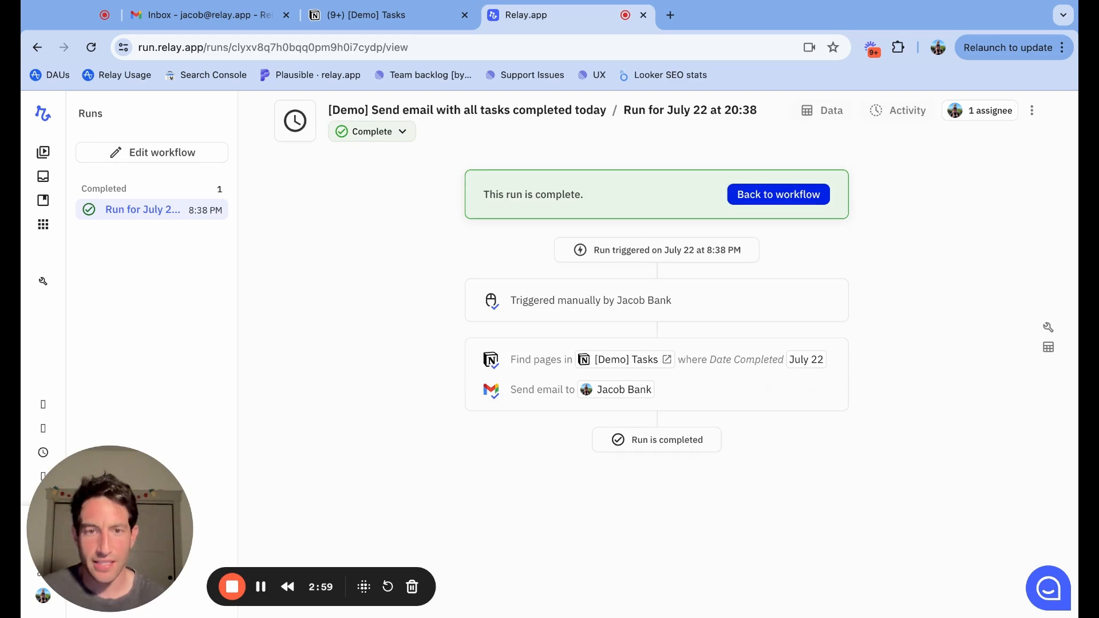
left_click(568, 389)
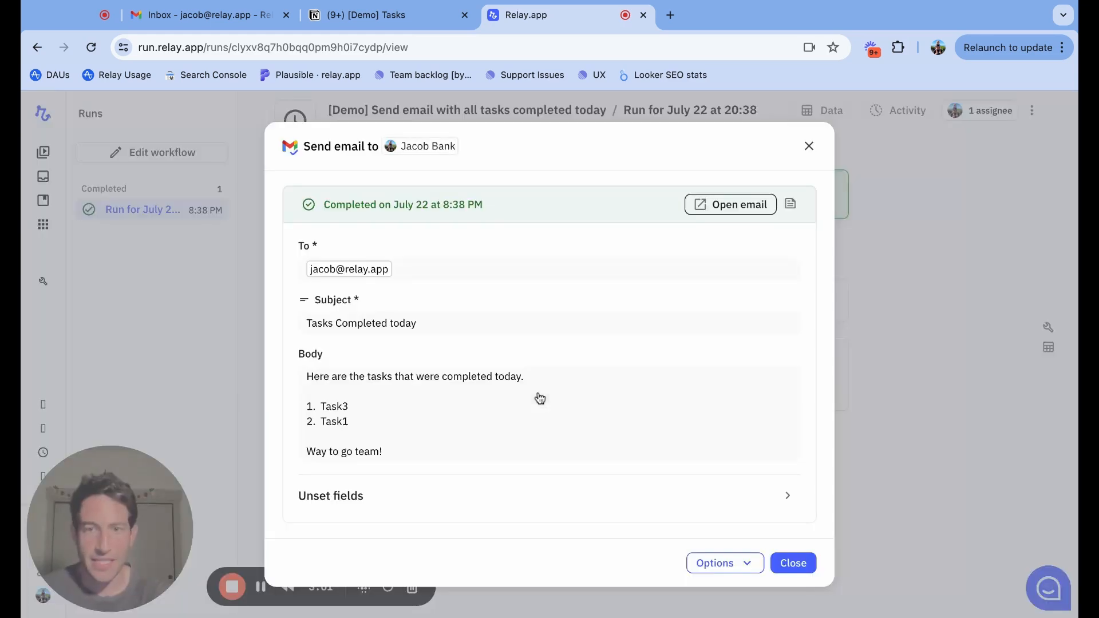